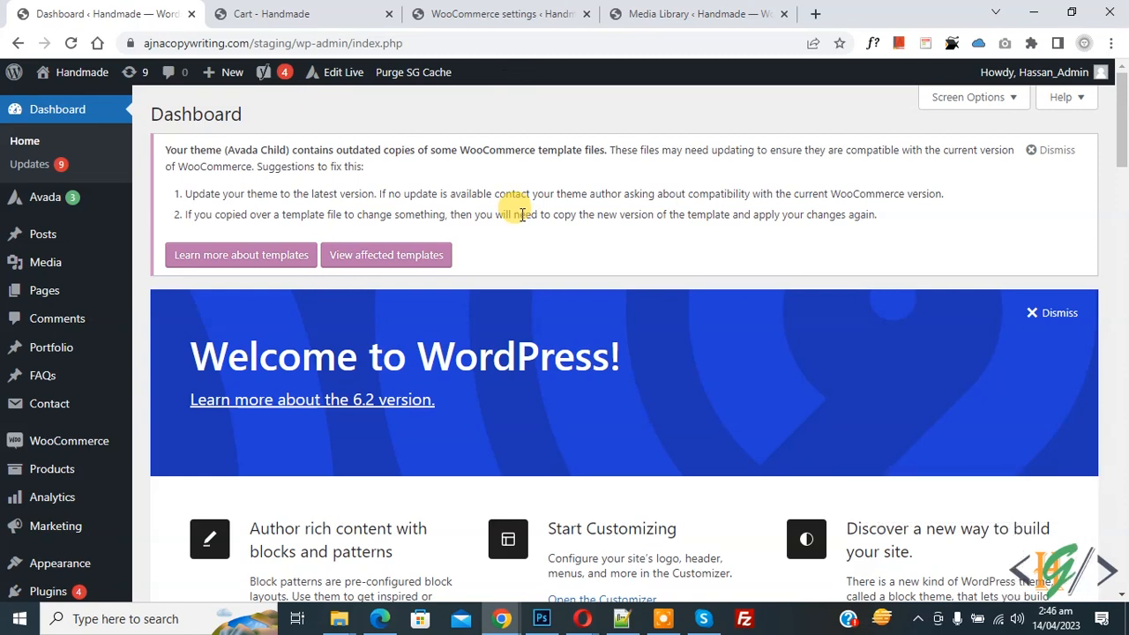
pyautogui.moveTo(508, 167)
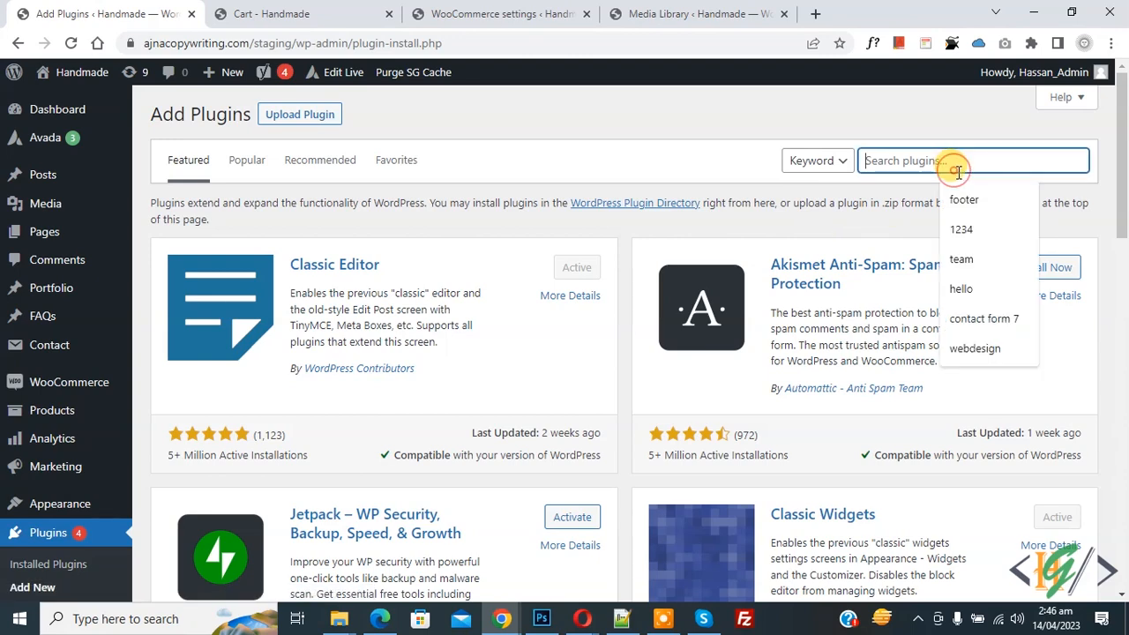
# Search the add-plugins catalogue for 'wpcode' to list WPCode and related snippet plugins.
pyautogui.write('wpcode')
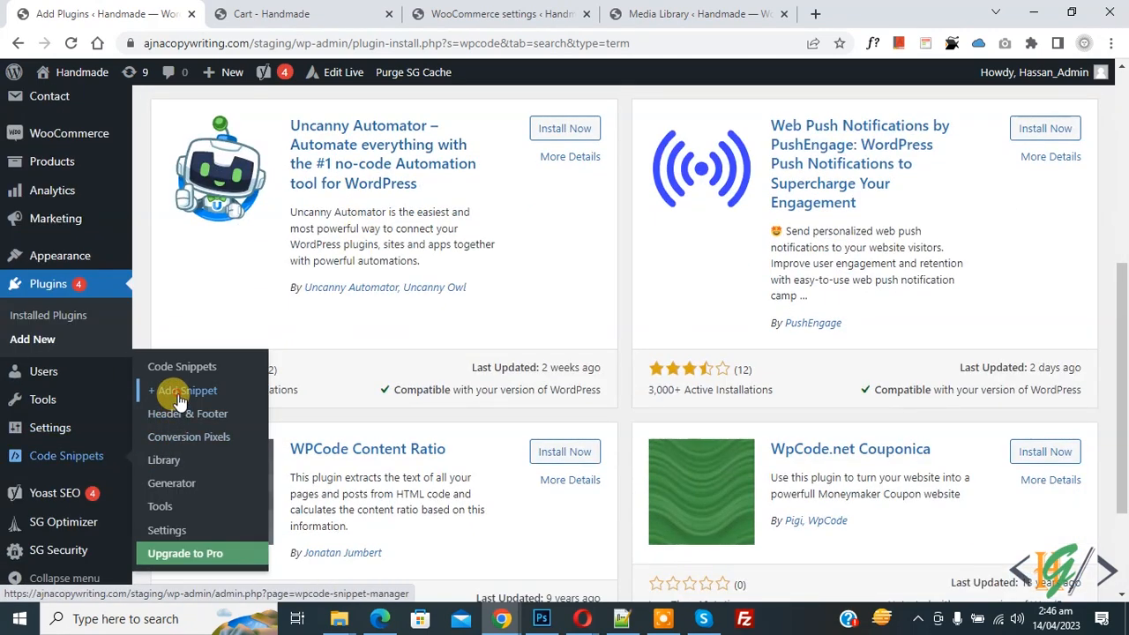
# Start a blank custom snippet via Code Snippets > Add Snippet and reach its Code Type list.
pyautogui.click(189, 391)
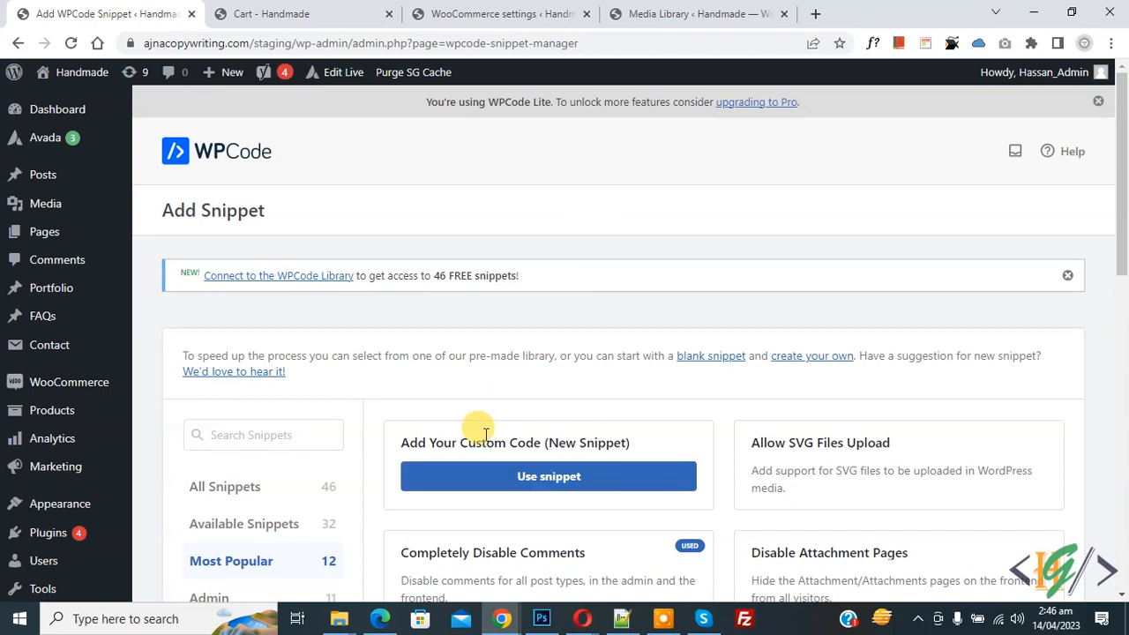
pyautogui.click(547, 477)
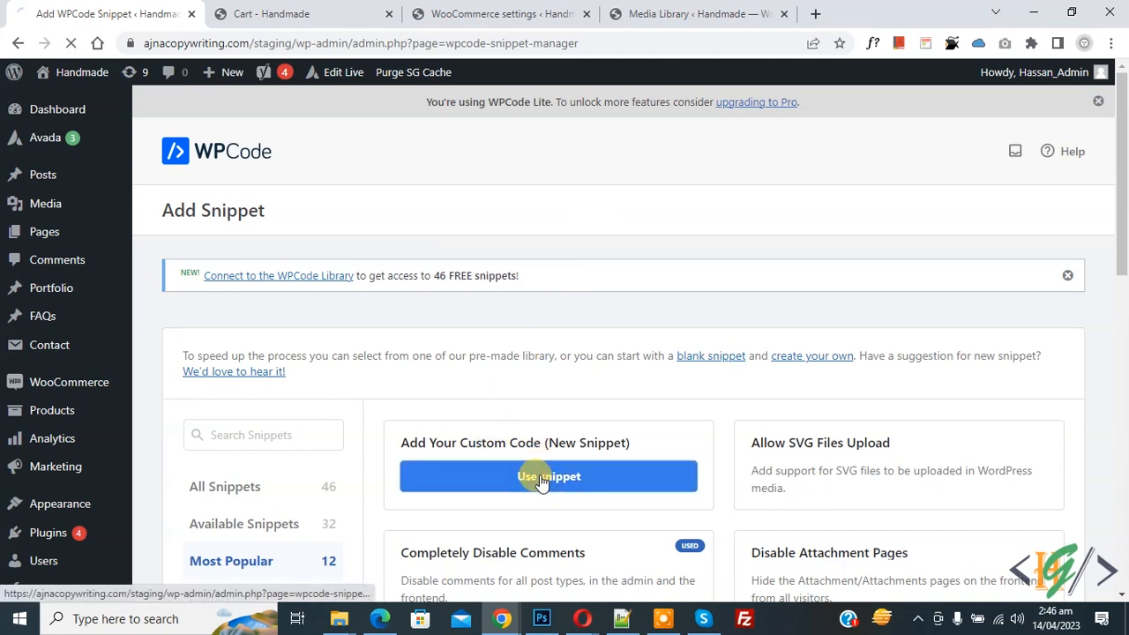
pyautogui.click(547, 476)
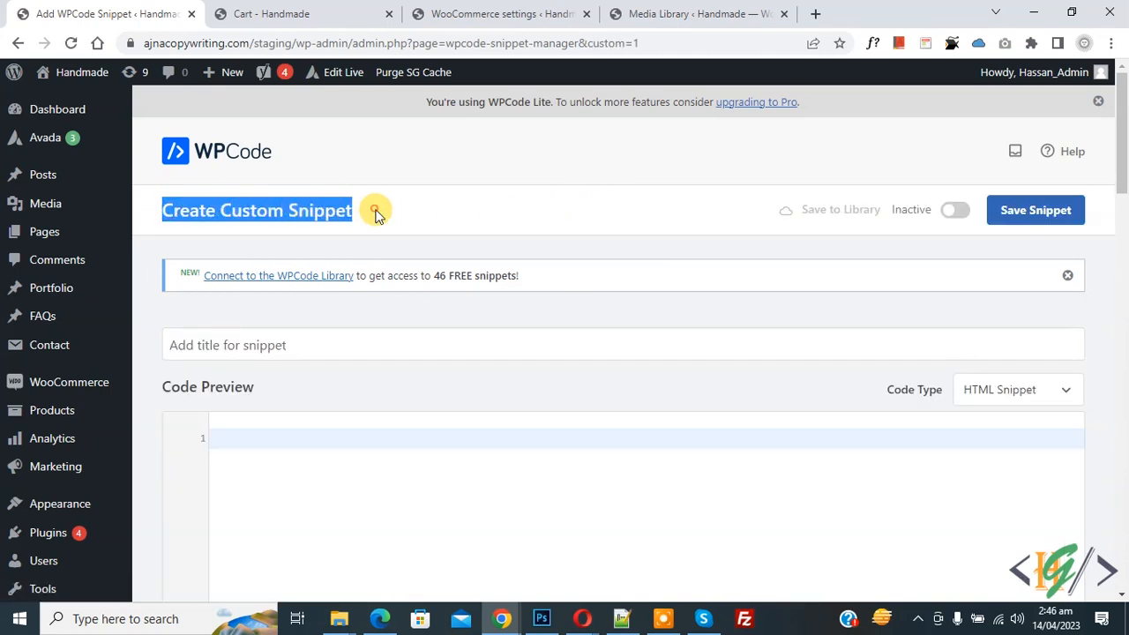
pyautogui.scroll(-3)
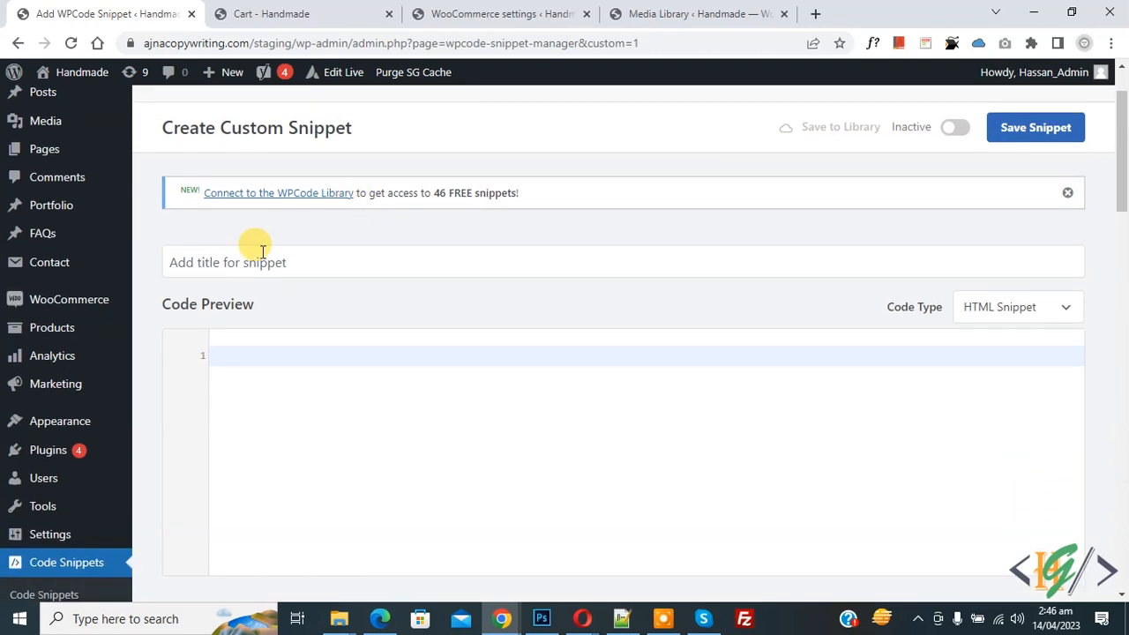
pyautogui.scroll(-3)
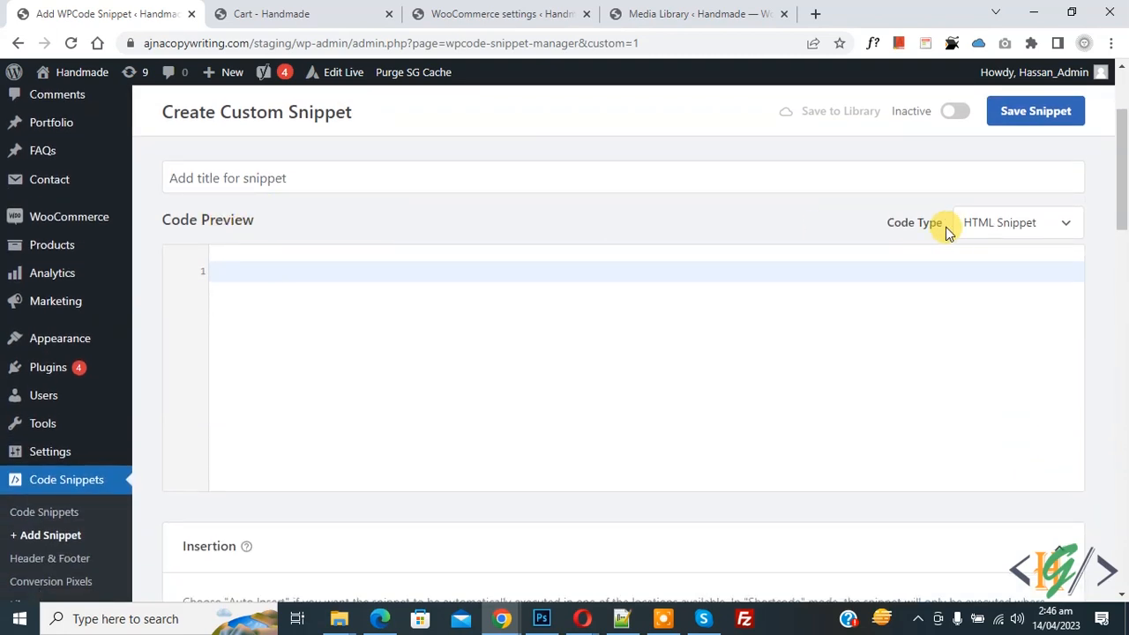
pyautogui.click(1016, 223)
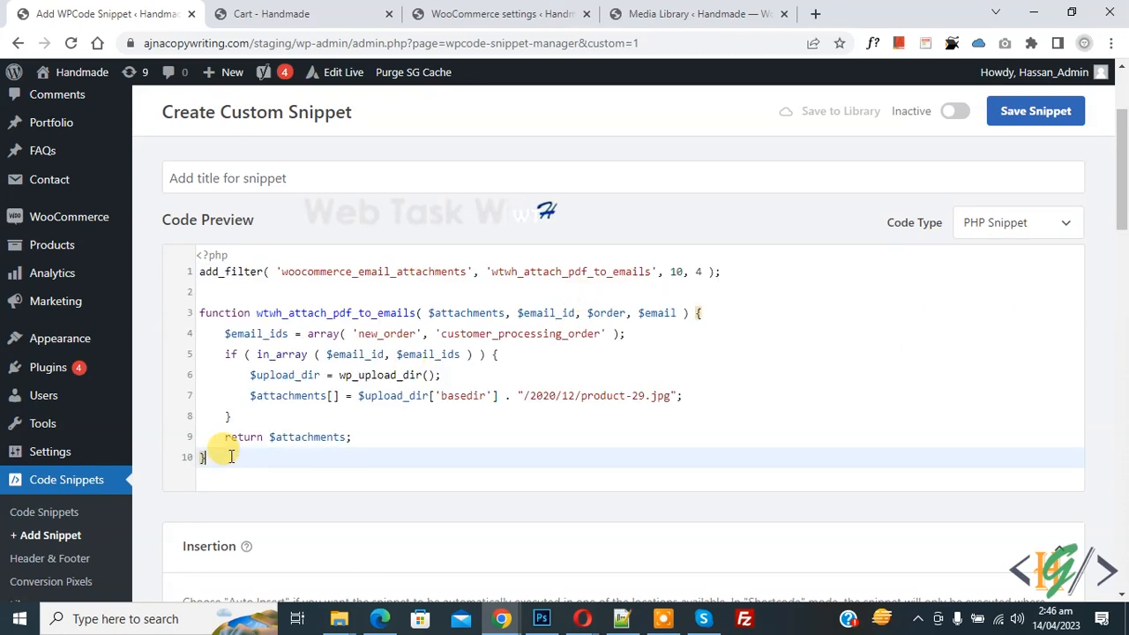
# Paste the woocommerce_email_attachments filter code and review the upload_dir path to 2020/12/product-29.jpg.
pyautogui.press('ctrl+a')
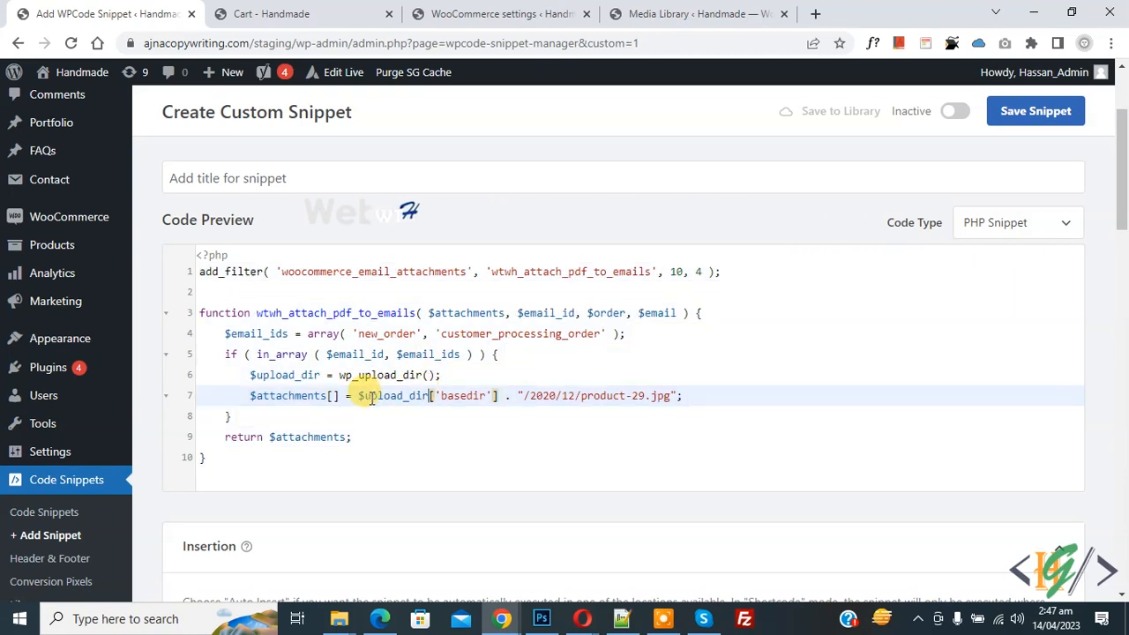
pyautogui.doubleClick(388, 395)
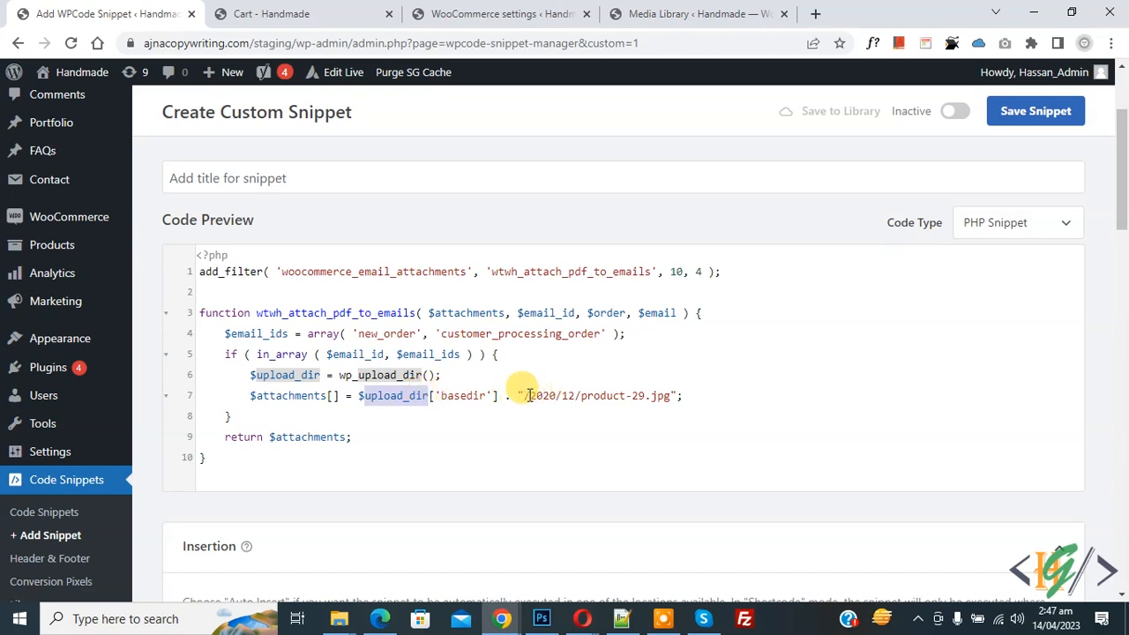
pyautogui.moveTo(526, 396); pyautogui.dragTo(668, 396)
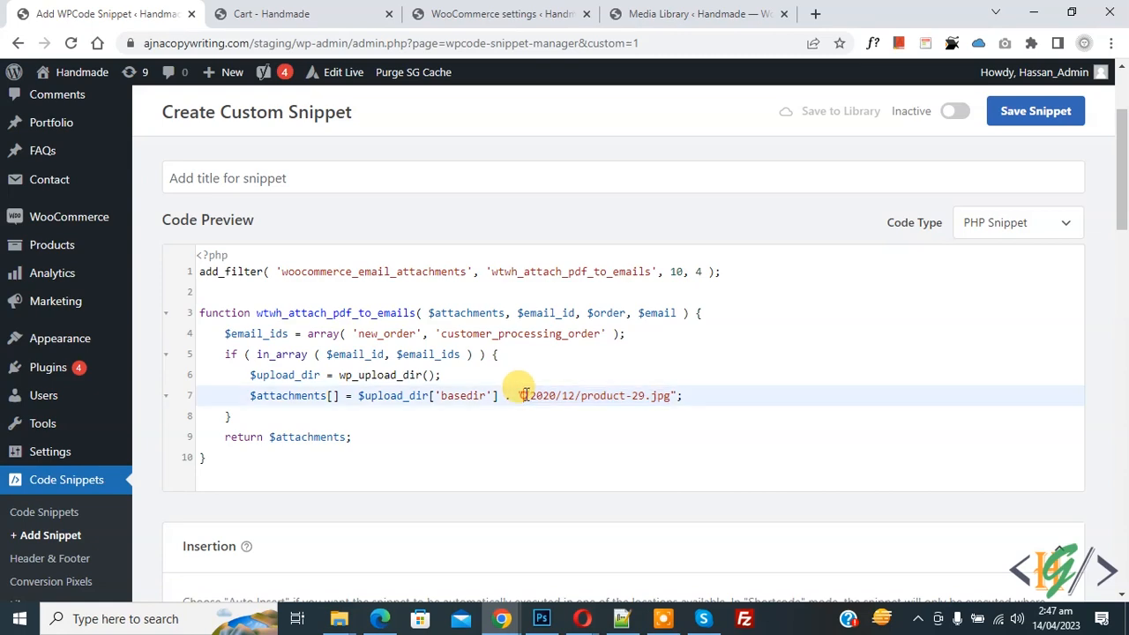
pyautogui.doubleClick(381, 395)
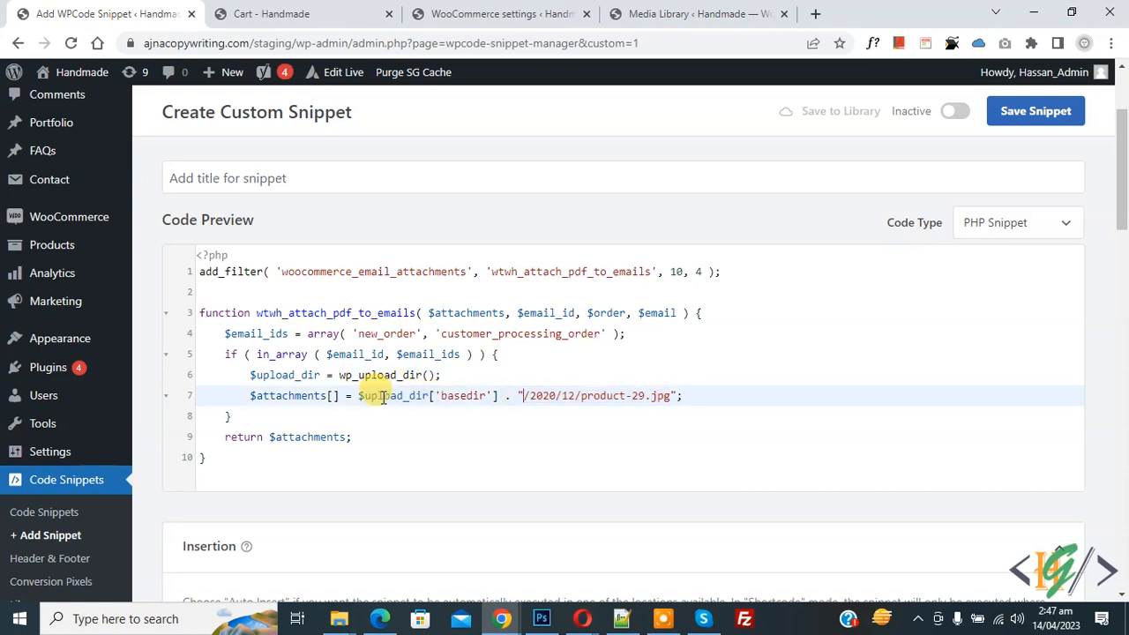
# Keep Auto Insert / Run Everywhere, set the snippet Active and save it, then return to the cart.
pyautogui.scroll(-3)
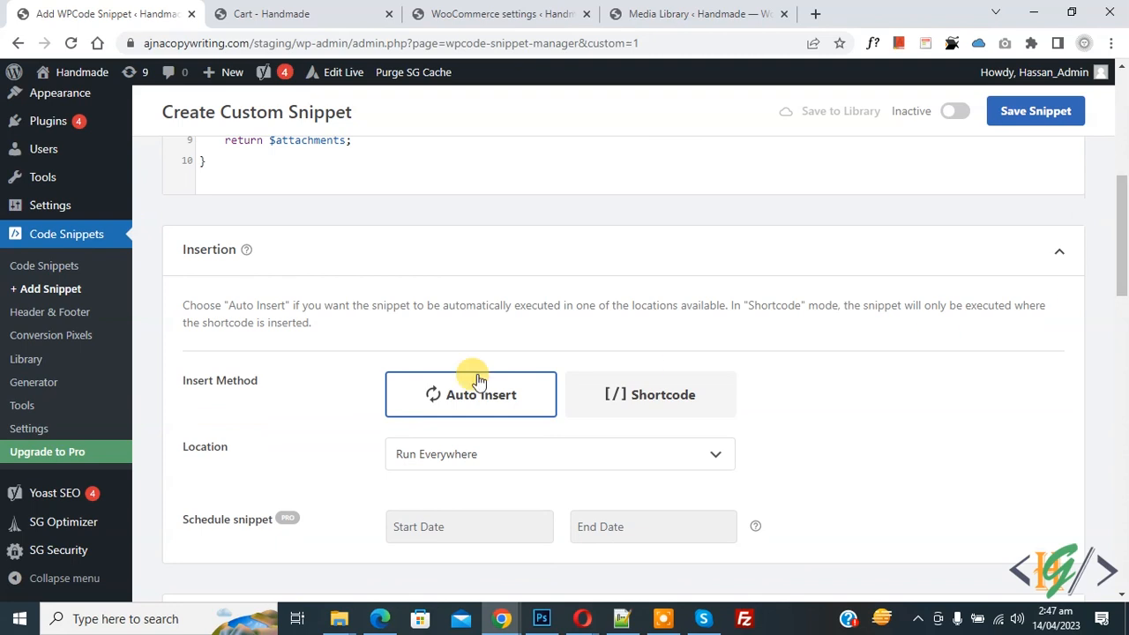
pyautogui.moveTo(405, 450)
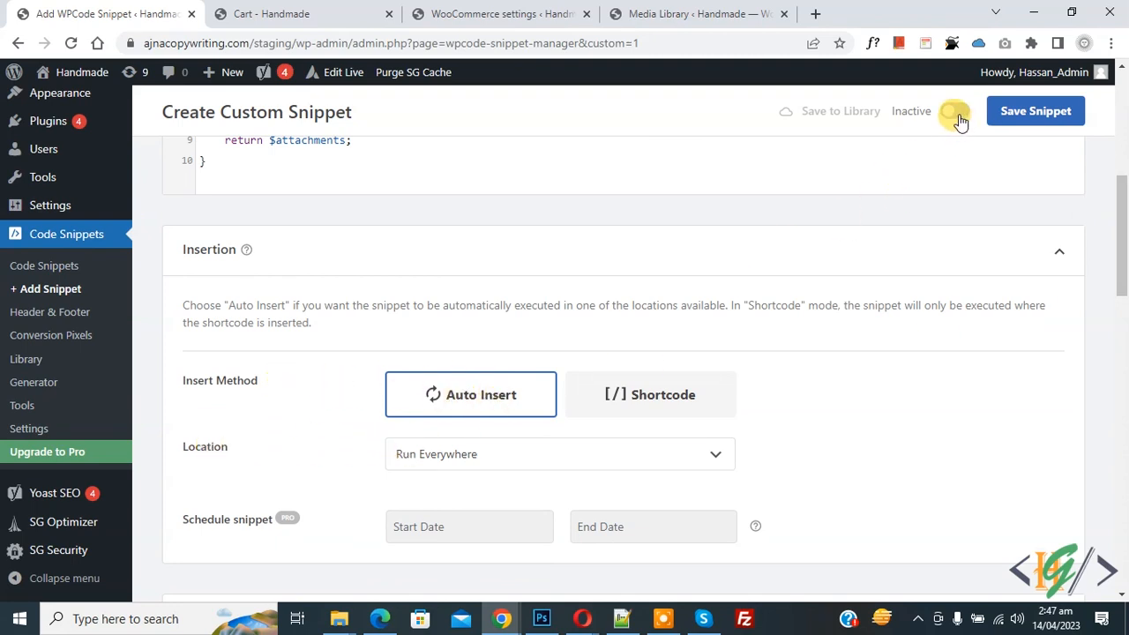
pyautogui.click(956, 109)
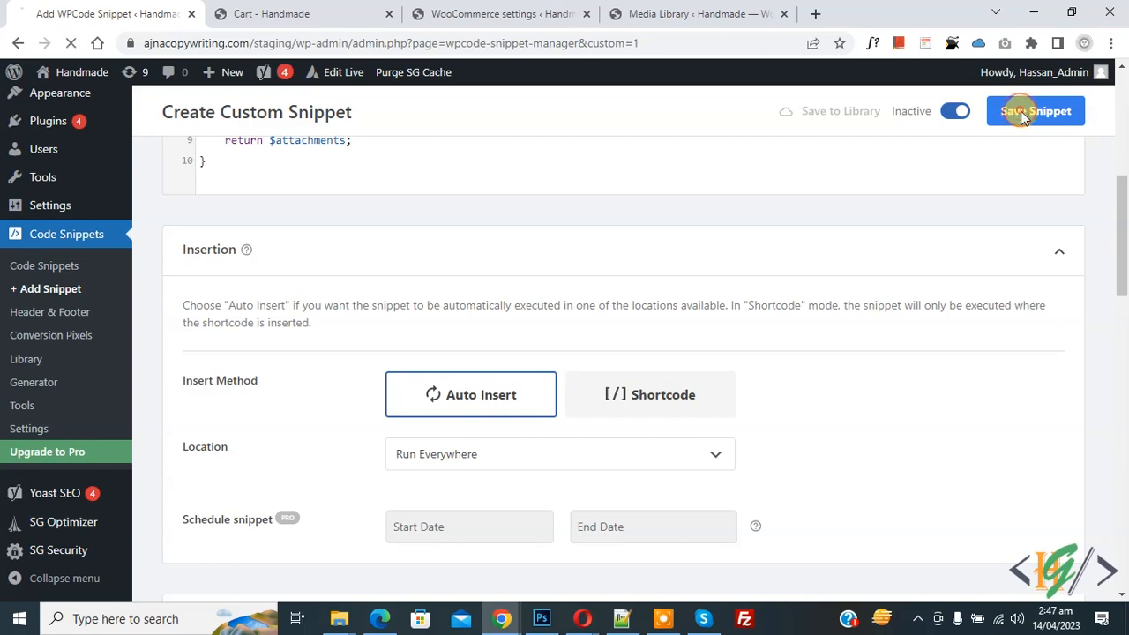
pyautogui.click(1036, 109)
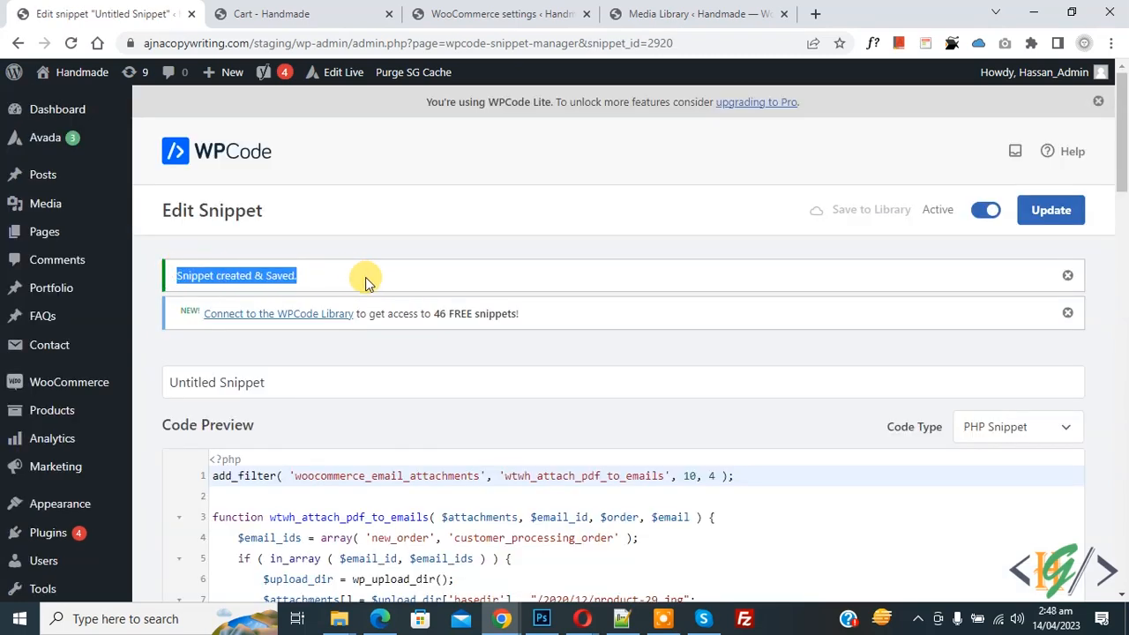
pyautogui.click(300, 14)
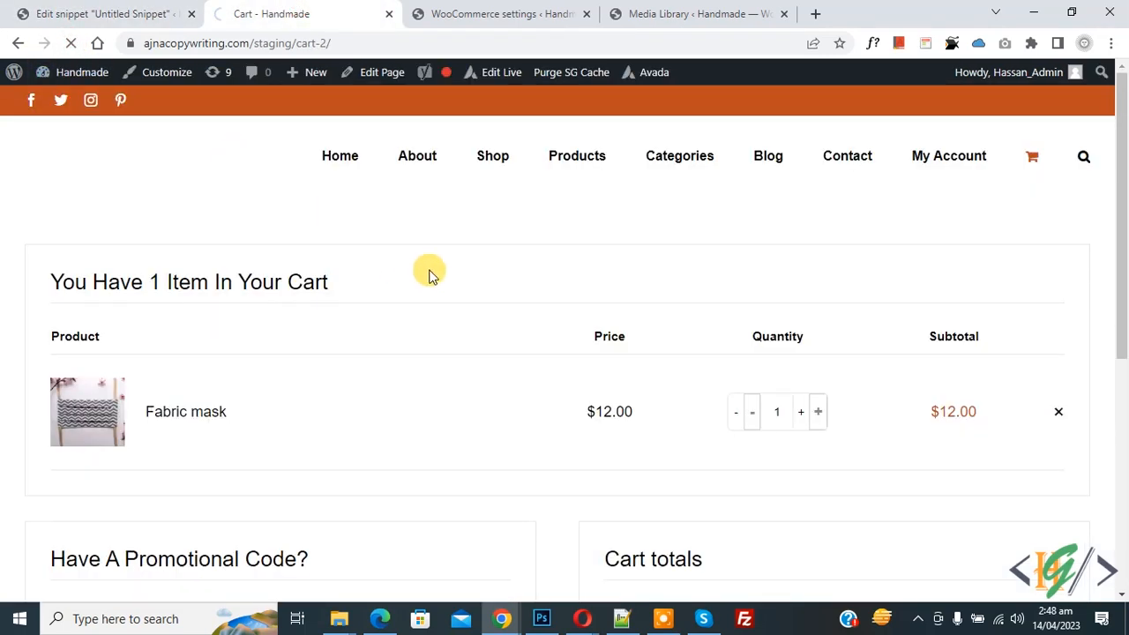
# Check out the Fabric mask and place test order 2921 at $12.00 with cash on delivery.
pyautogui.scroll(-3)
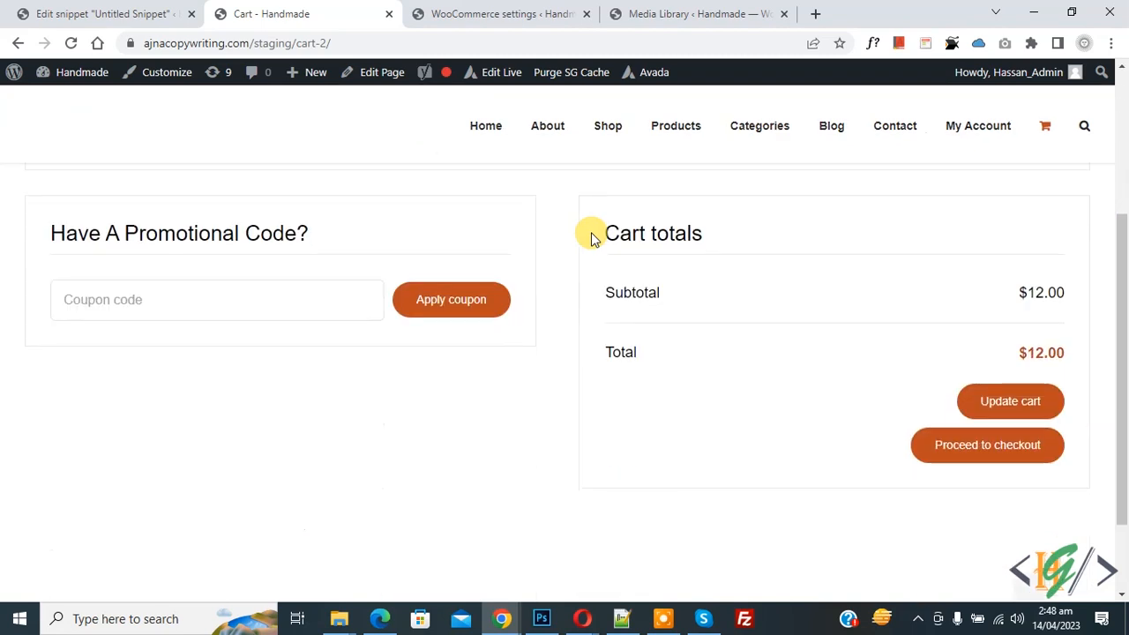
pyautogui.click(988, 444)
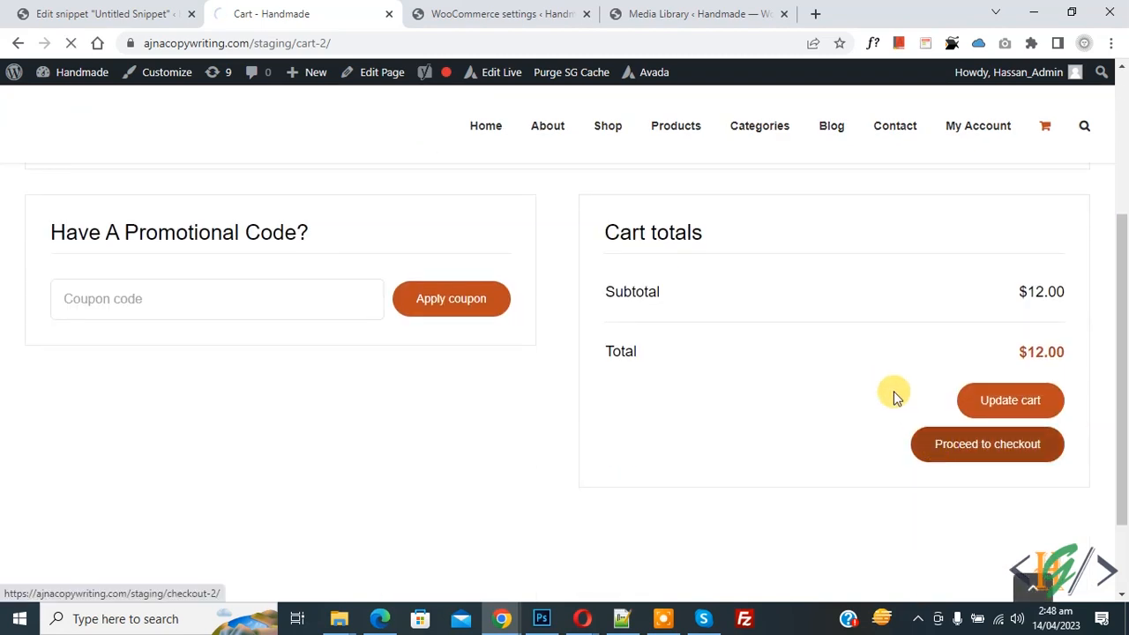
pyautogui.click(988, 445)
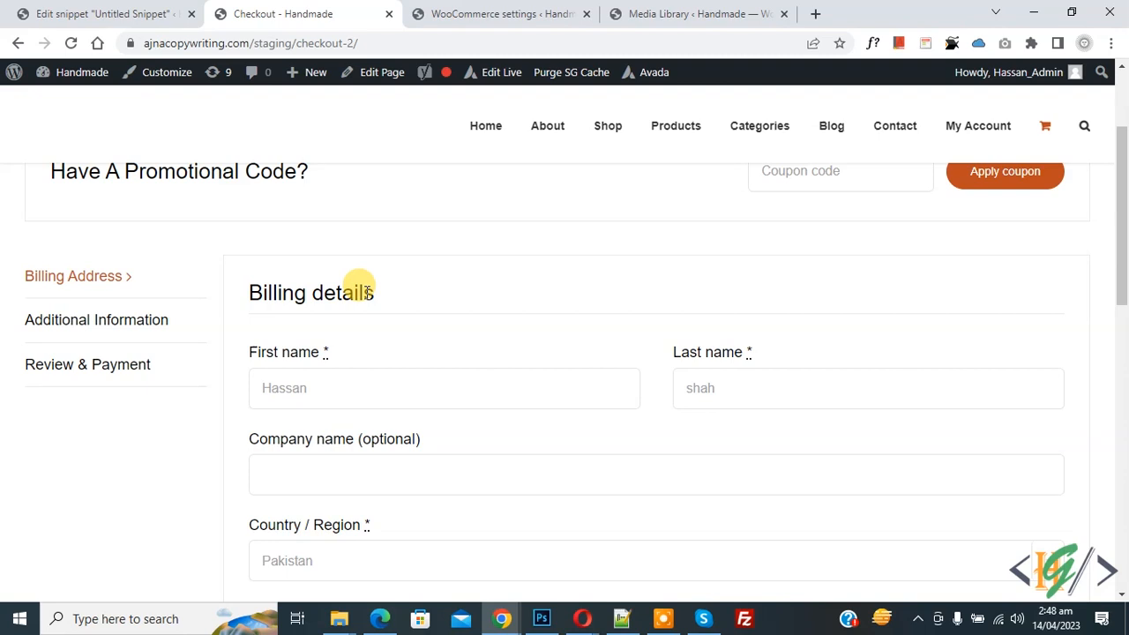
pyautogui.click(89, 364)
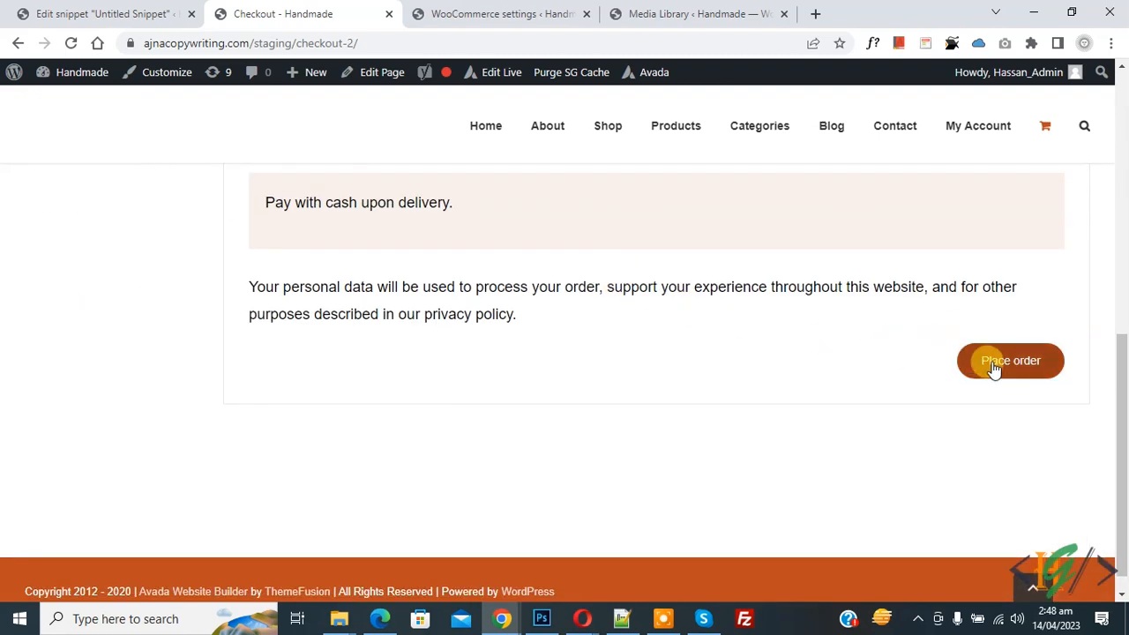
pyautogui.click(1009, 360)
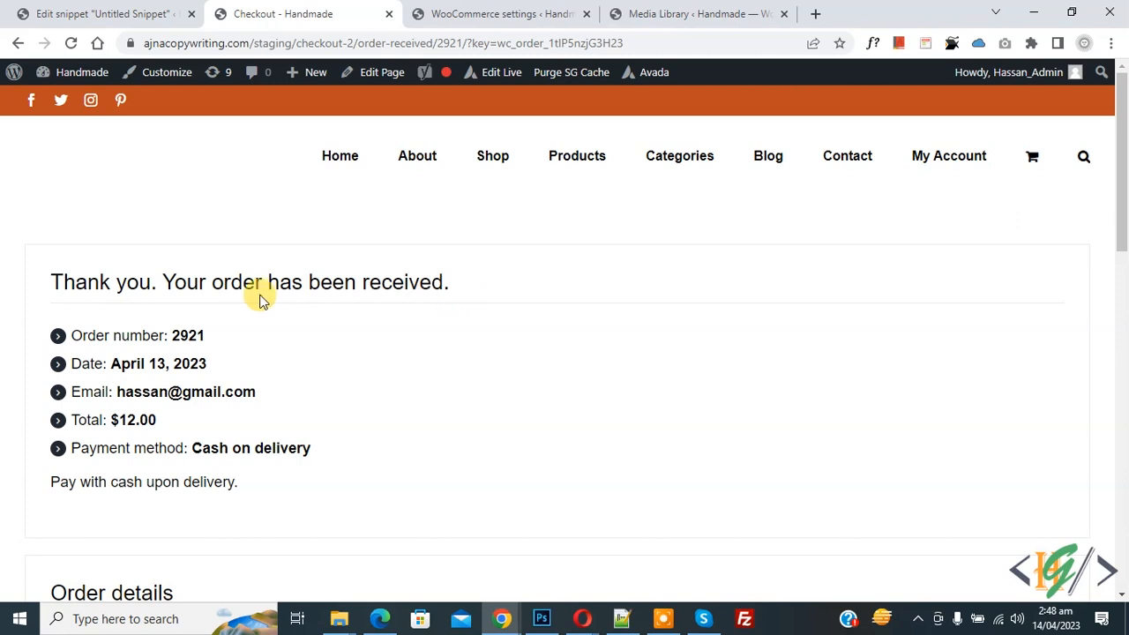
# View the order #2921 confirmation email down to its product-29.jpg attachment.
pyautogui.moveTo(50, 282); pyautogui.dragTo(353, 283)
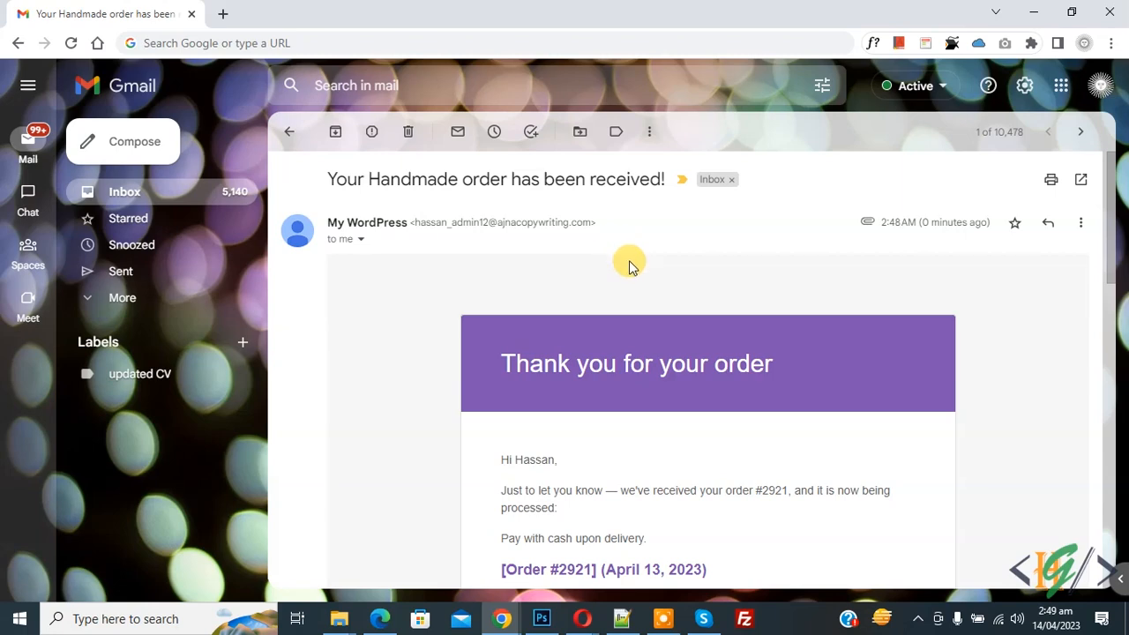
pyautogui.moveTo(621, 262)
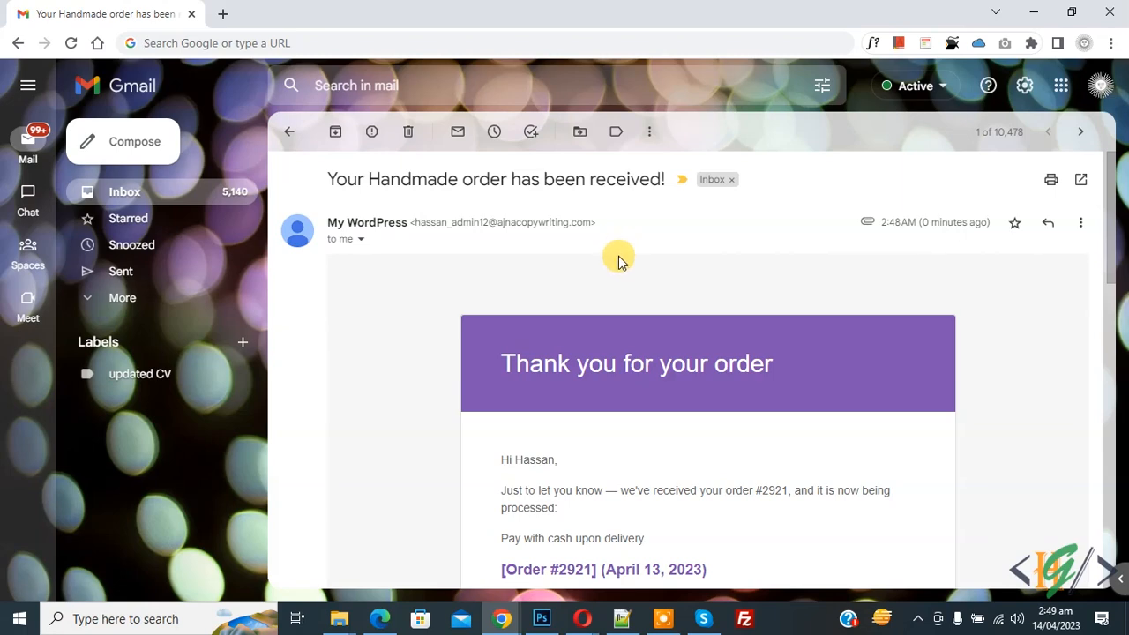
pyautogui.scroll(-3)
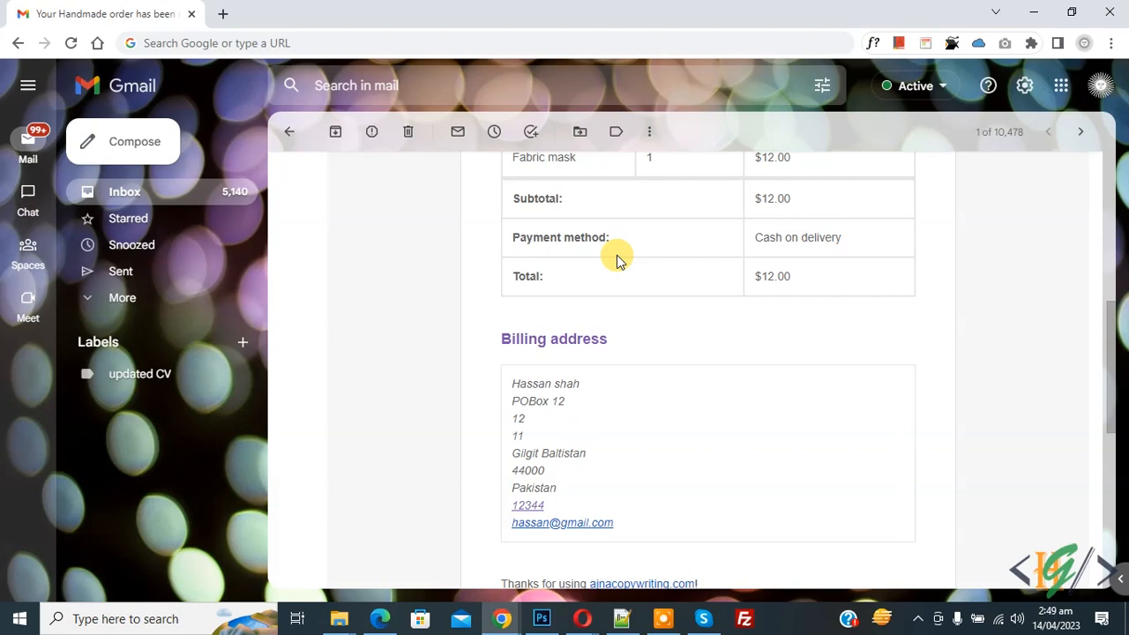
pyautogui.scroll(-3)
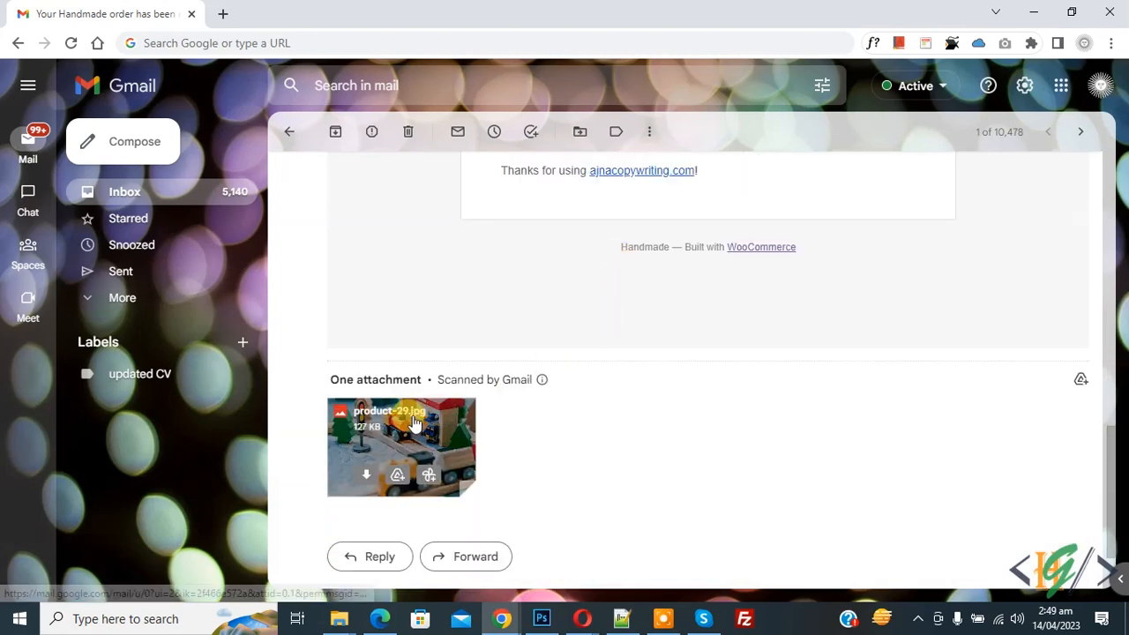